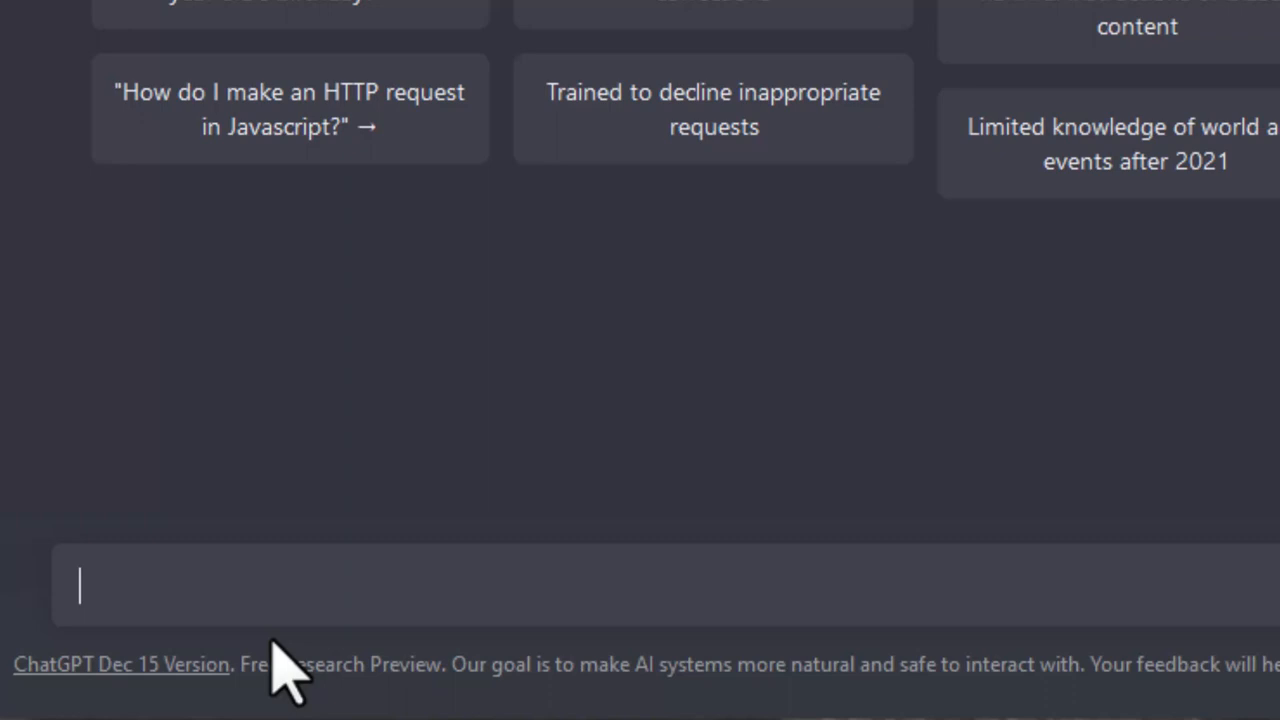
- Ask ChatGPT 'In Maya 2020 create a house.' and read through its six-step answer
type("In Maya 2020")
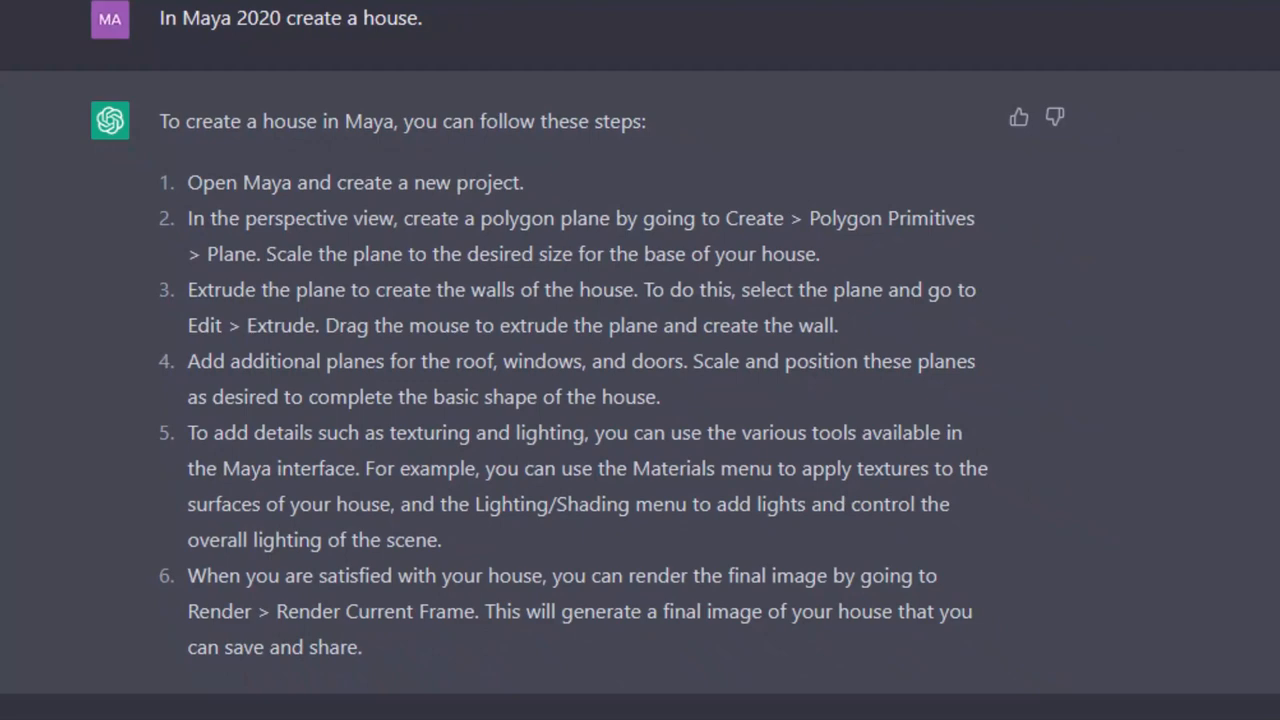
scroll("down", 3)
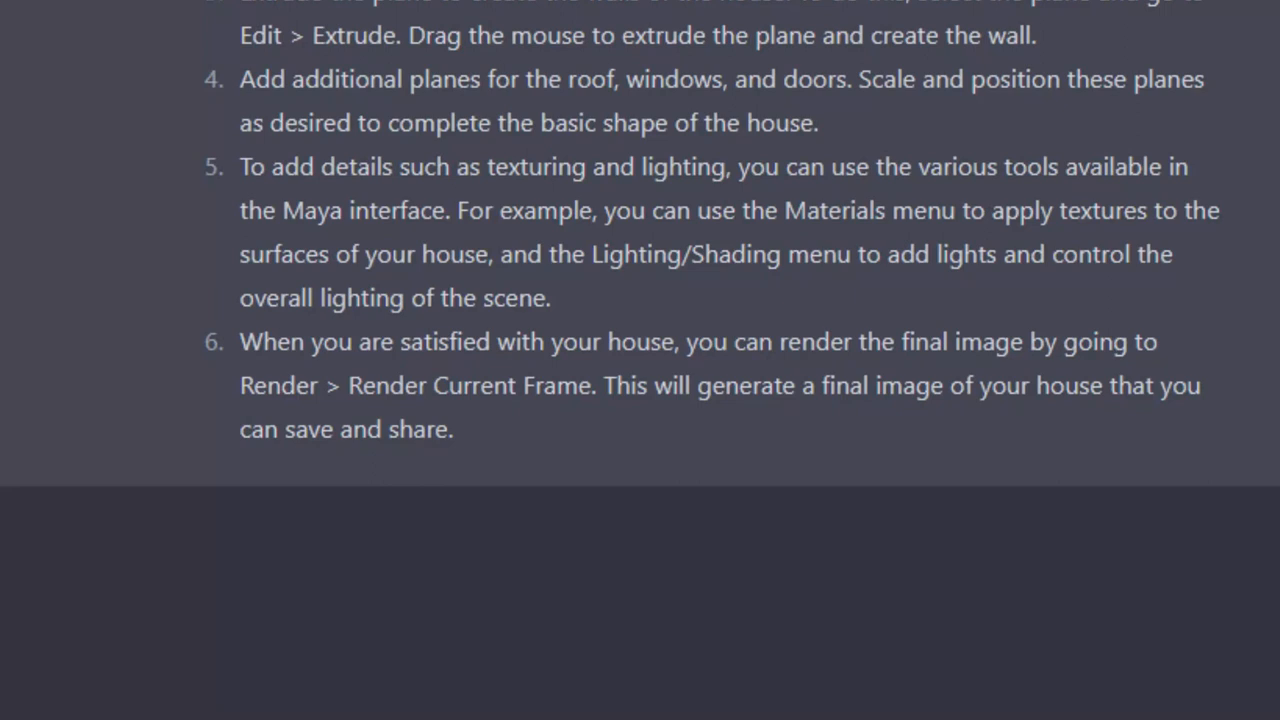
scroll("down", 3)
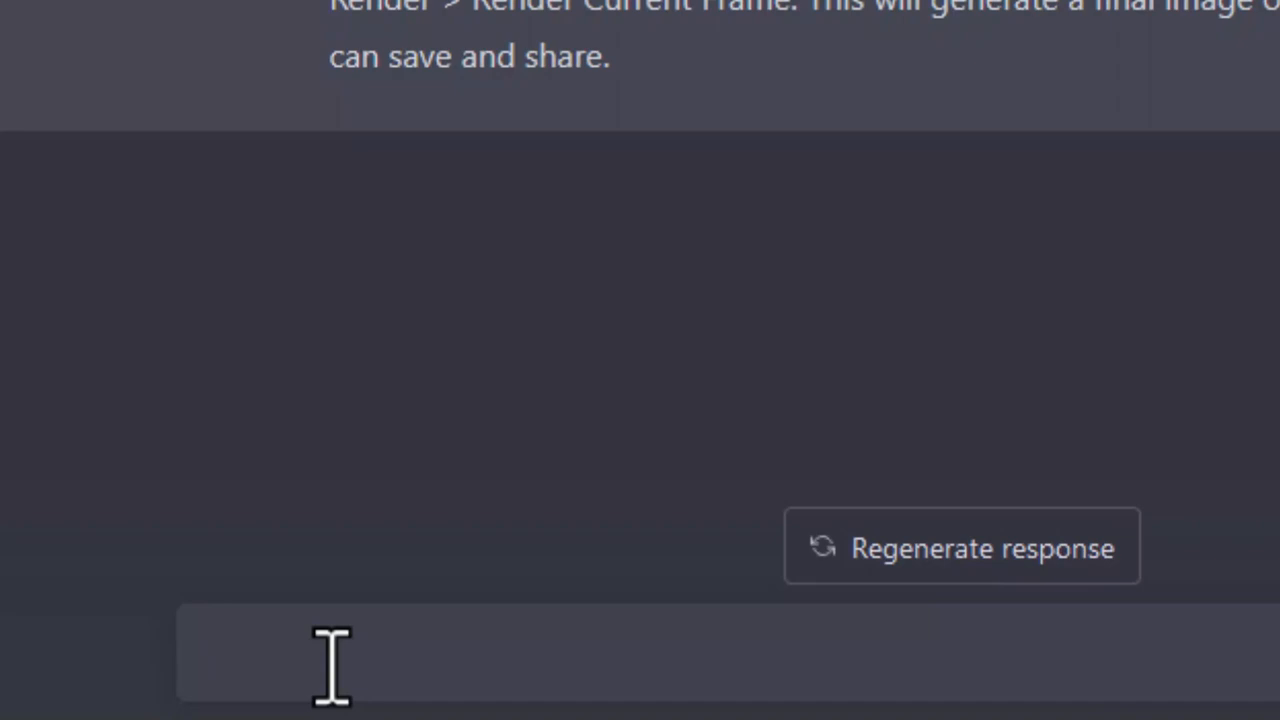
- Ask ChatGPT 'Show me the MAYA ASCII file for this.' to get the scene code
type("Show me the M")
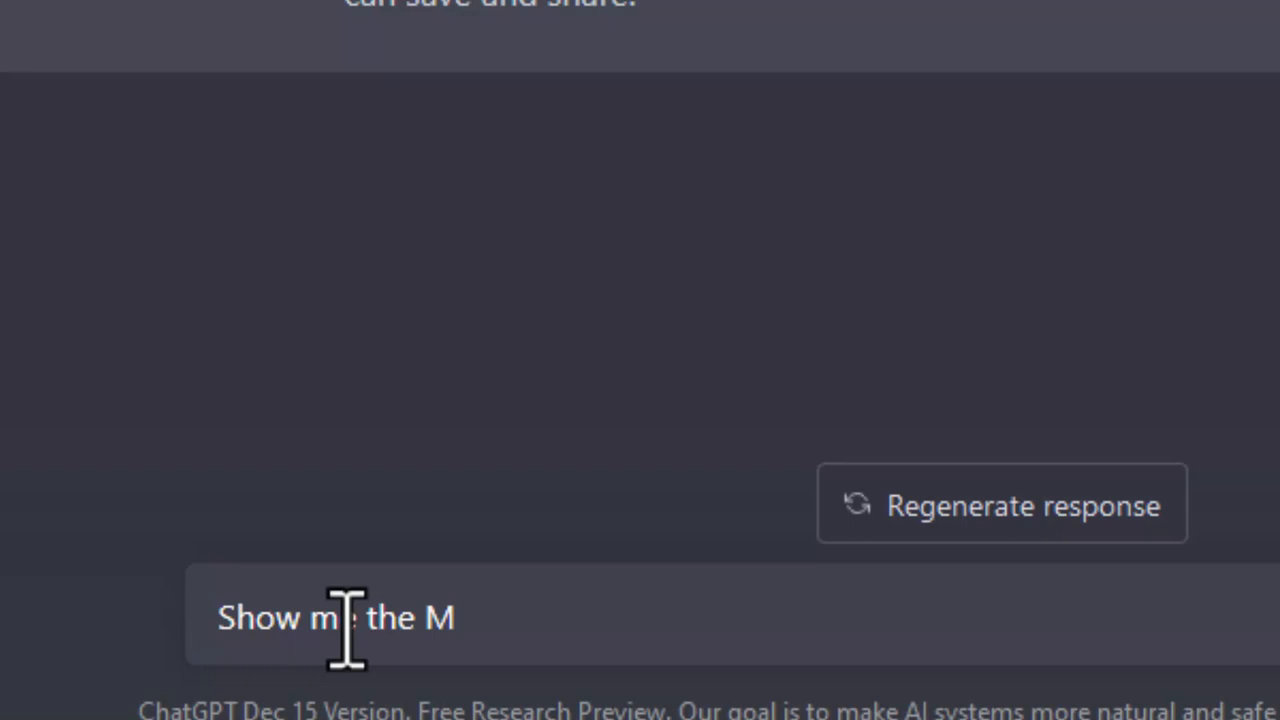
type("AYA ASCII file for this.")
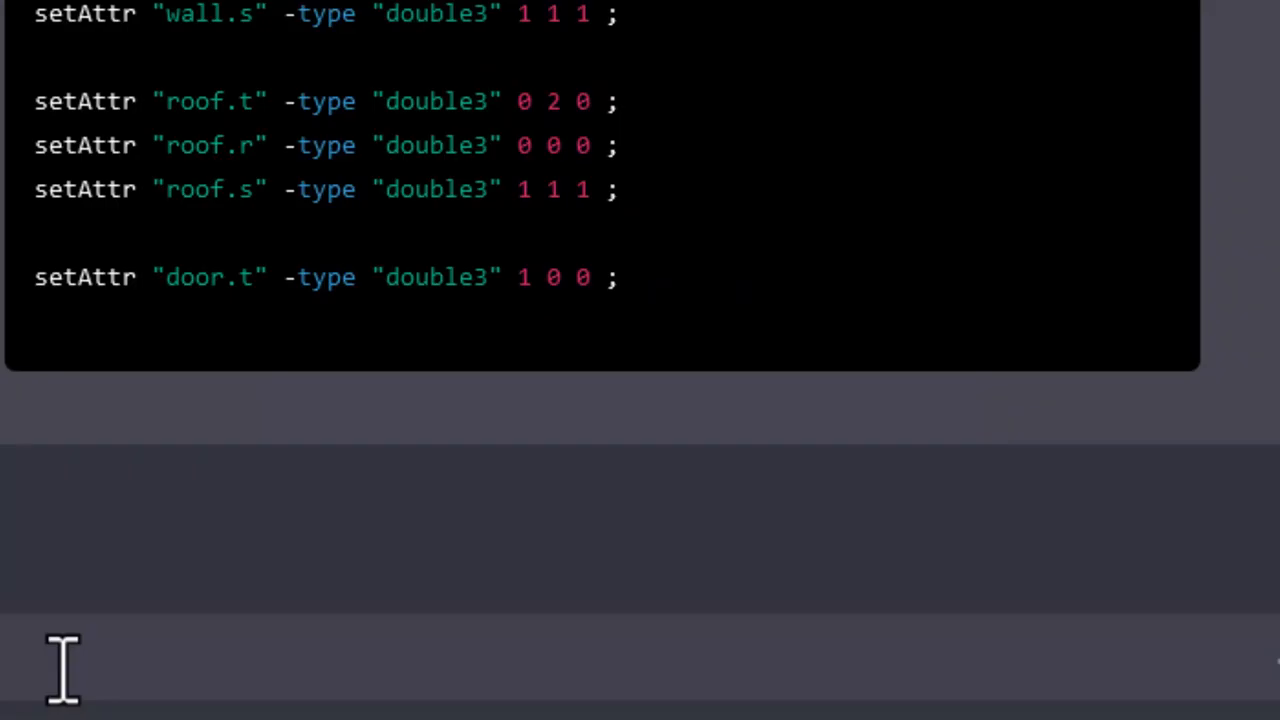
type("set")
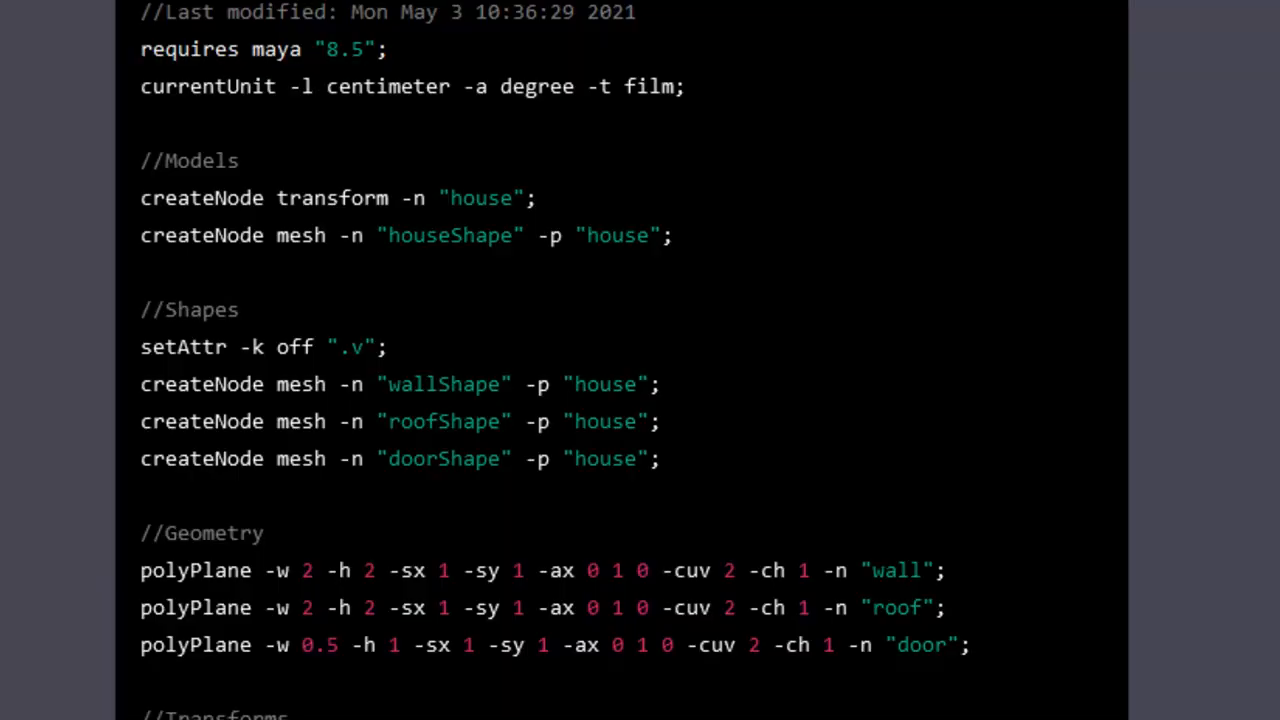
scroll("up", 3)
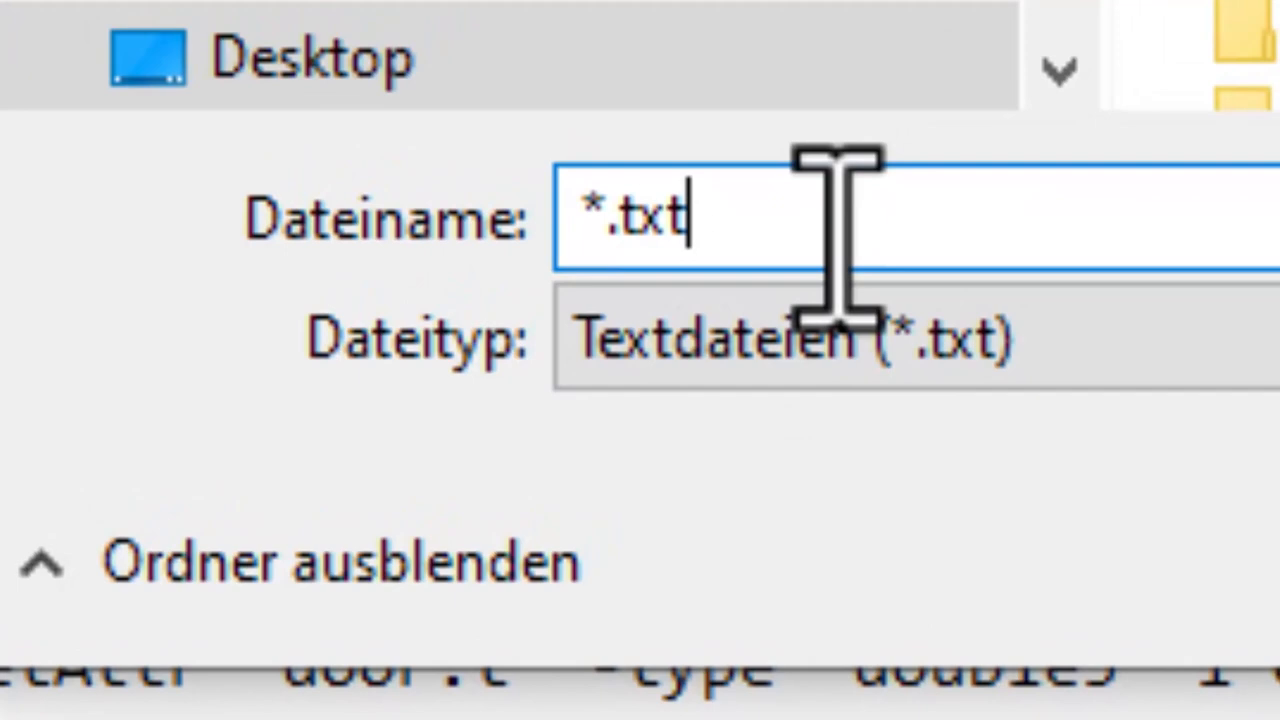
- Save the pasted house code from Notepad to the Desktop with a .ma extension
type(".ma")
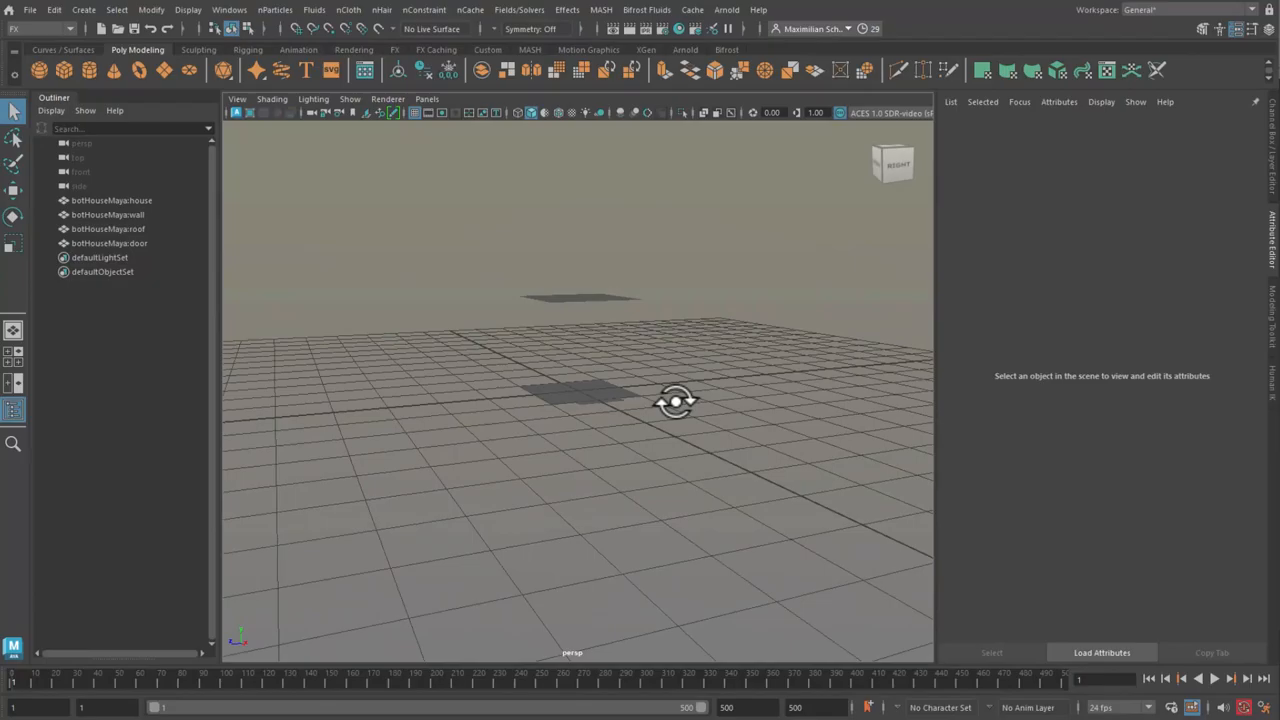
- Select the imported house, wall and another part in the Outliner to see each flat plane
left_click(112, 200)
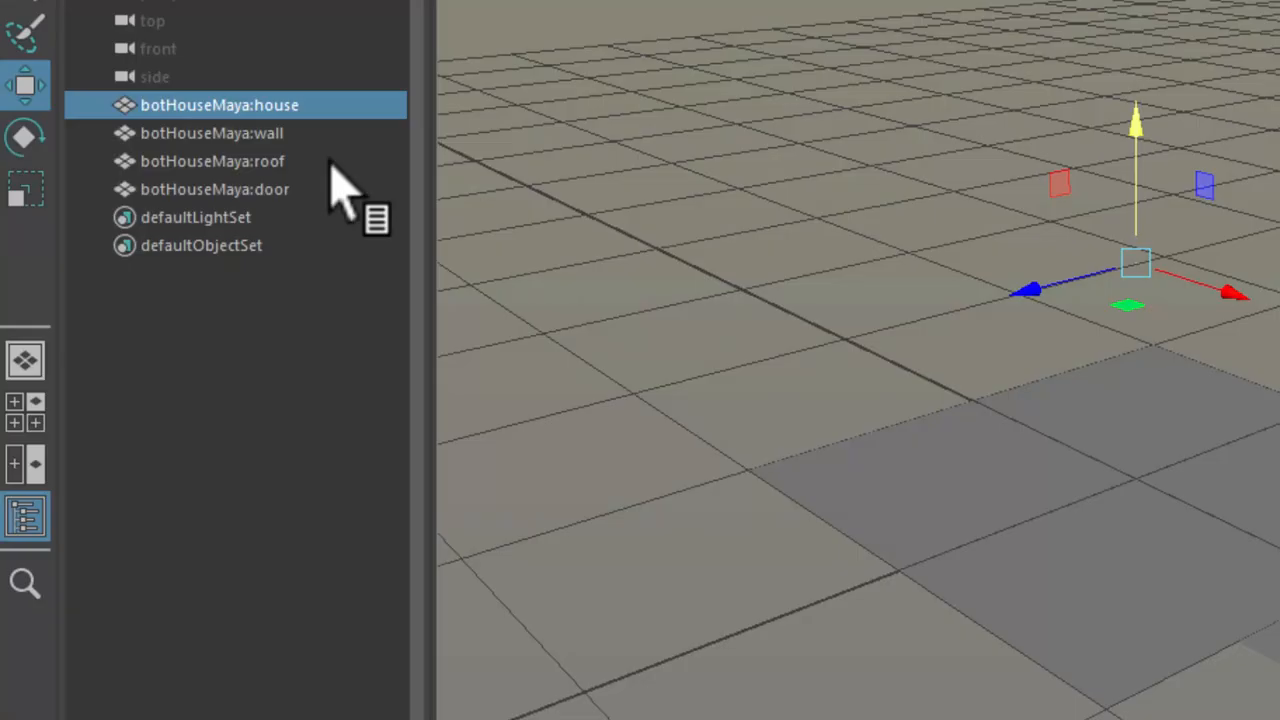
left_click(212, 132)
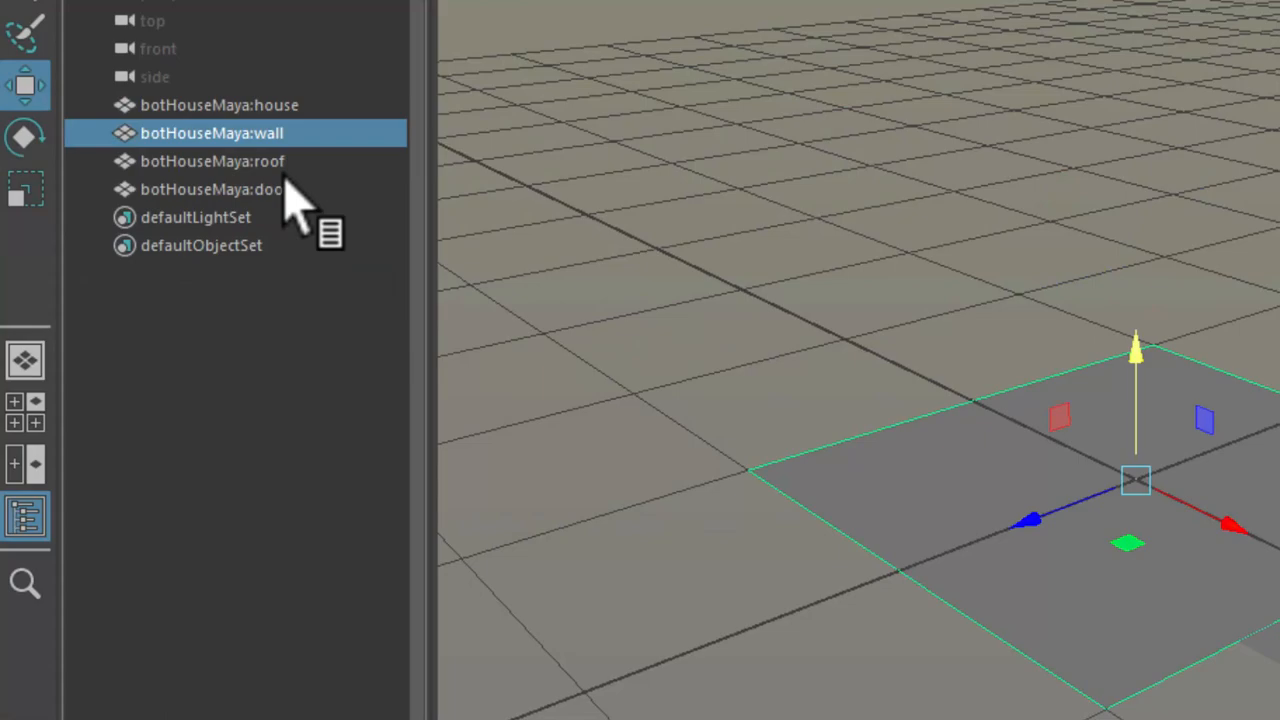
left_click(210, 188)
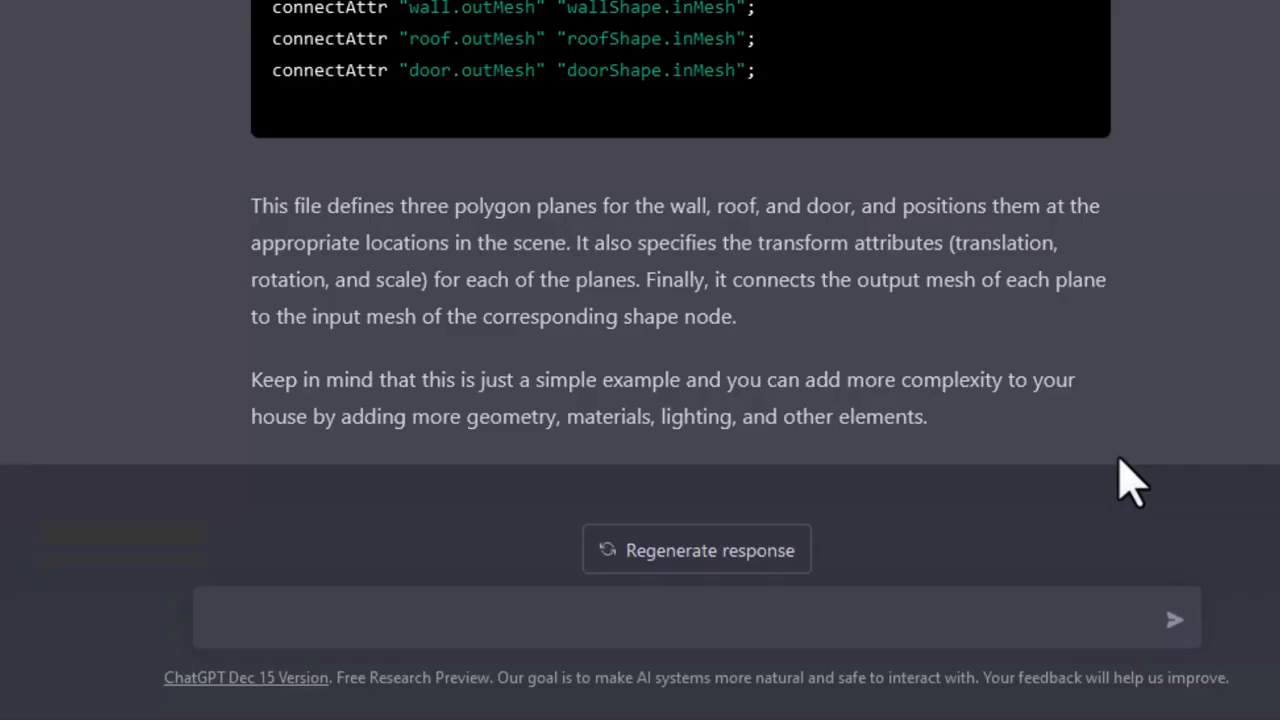
- Send ChatGPT a complaint beginning 'This' about the flat three-plane house
type("This")
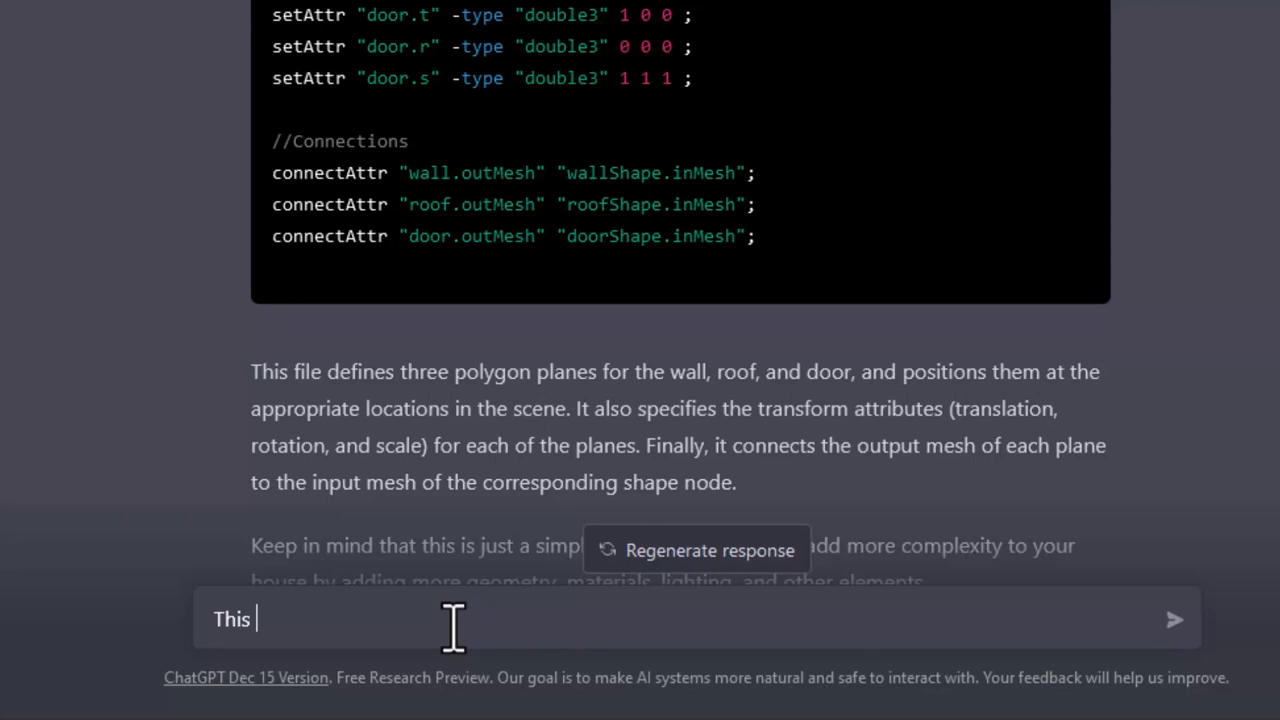
key("Return")
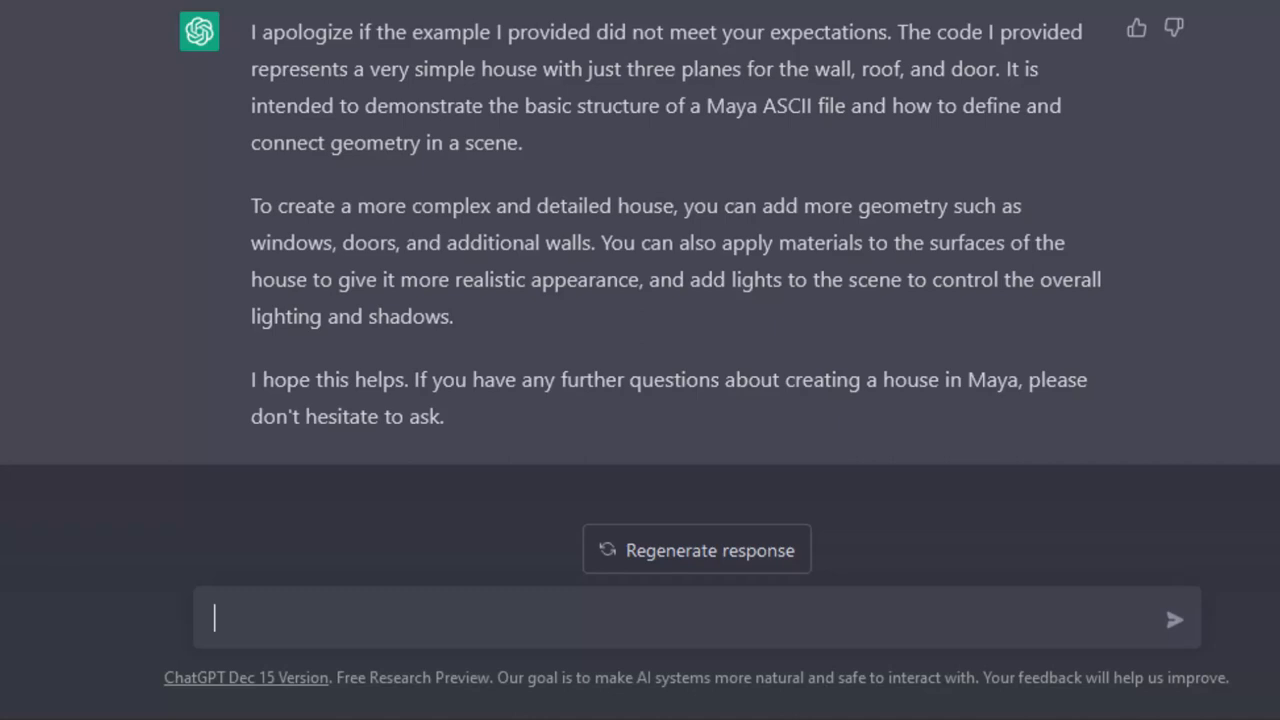
- Send ChatGPT the prompt 'Create 2 nCloth objects.'
type("Create")
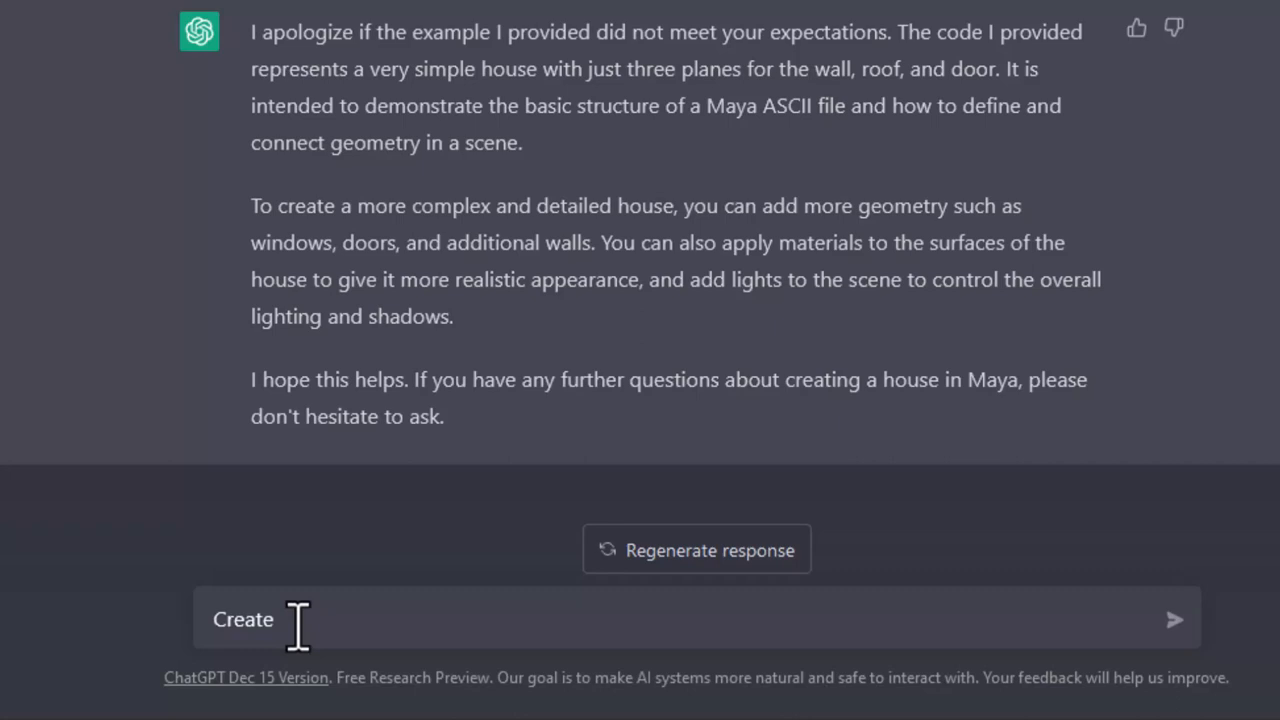
type("2 nCloth objects")
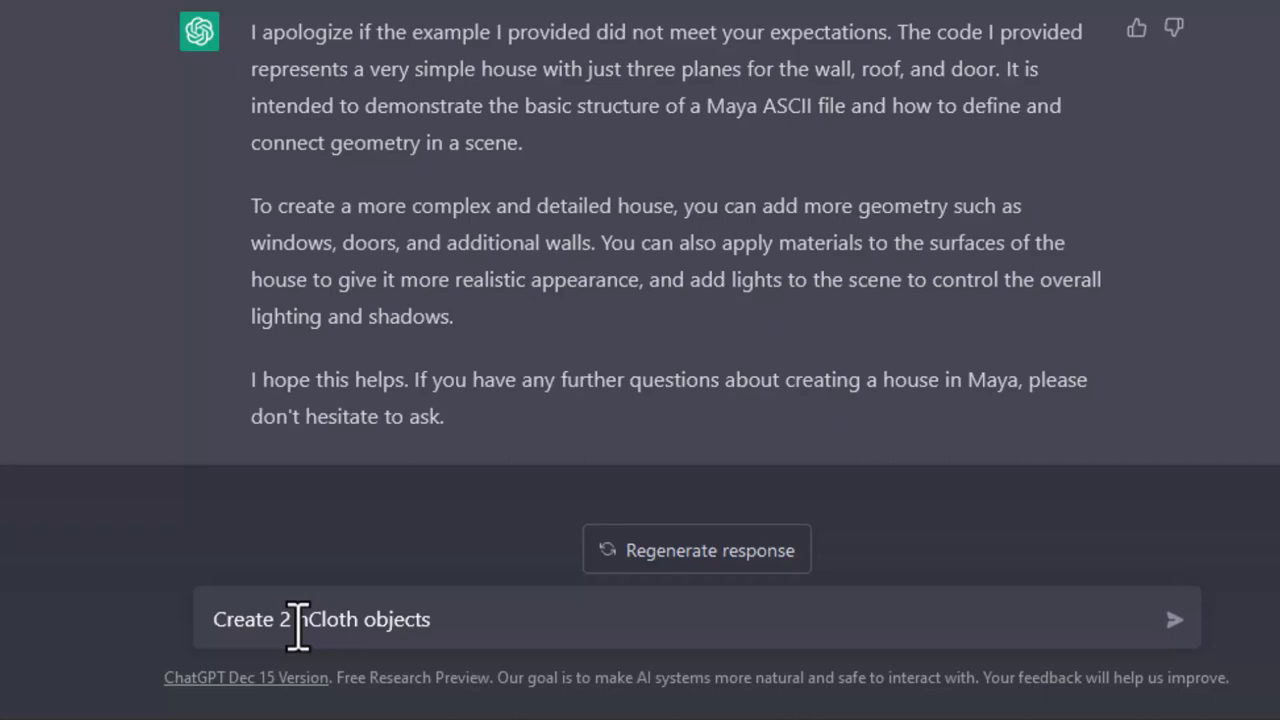
type(".")
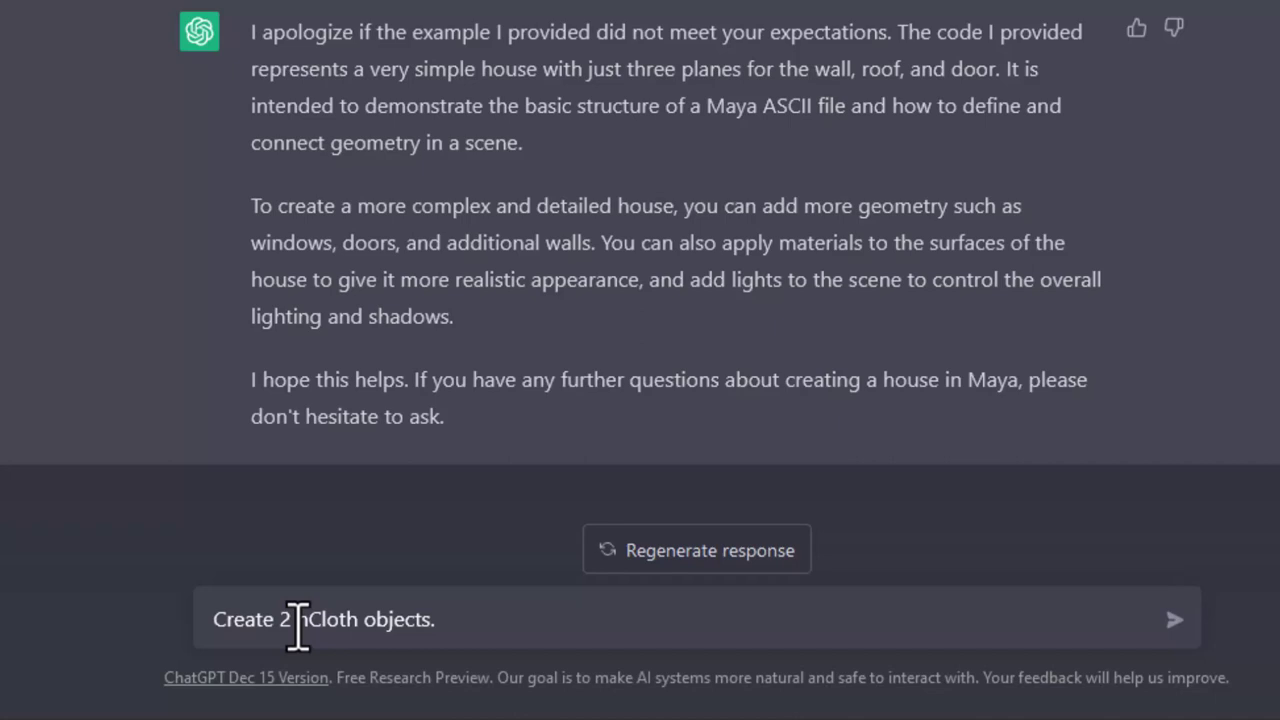
left_click(1174, 620)
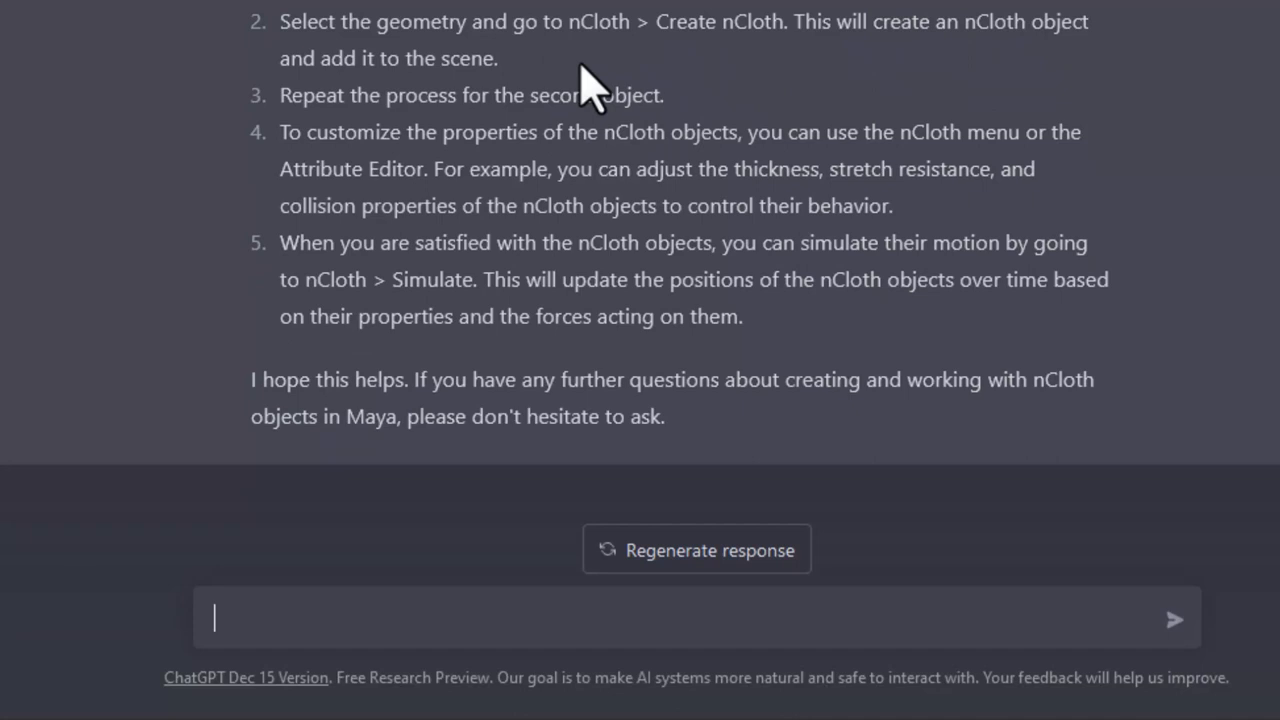
- Begin a new message under the nCloth steps with the letter 'P'
type("P")
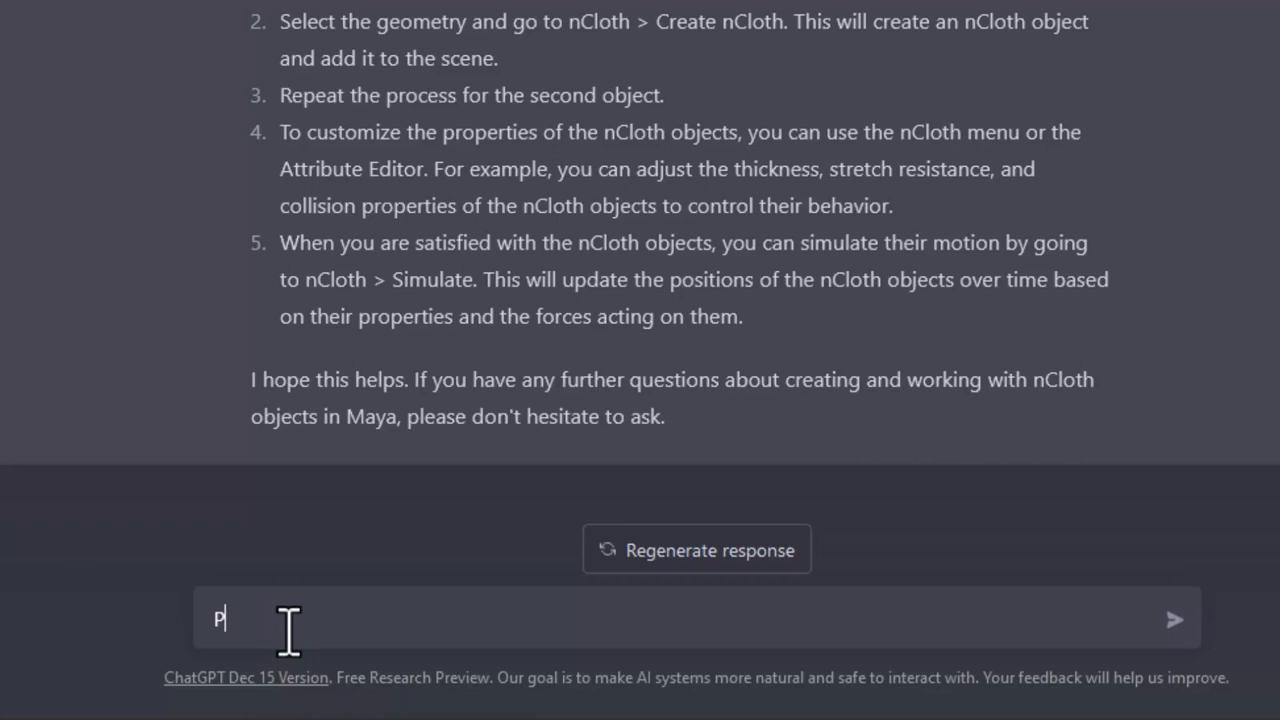
- Send ChatGPT the request 'Python code please' for the nCloth setup
type("ython code please")
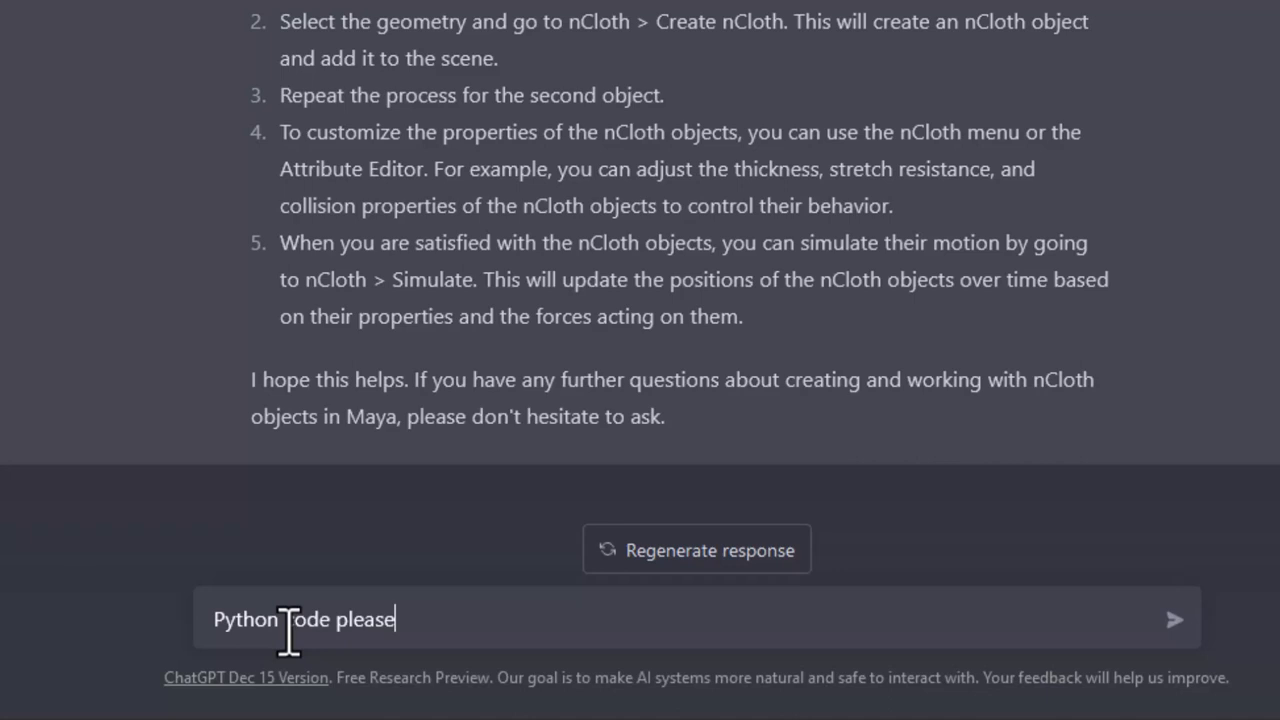
left_click(1176, 618)
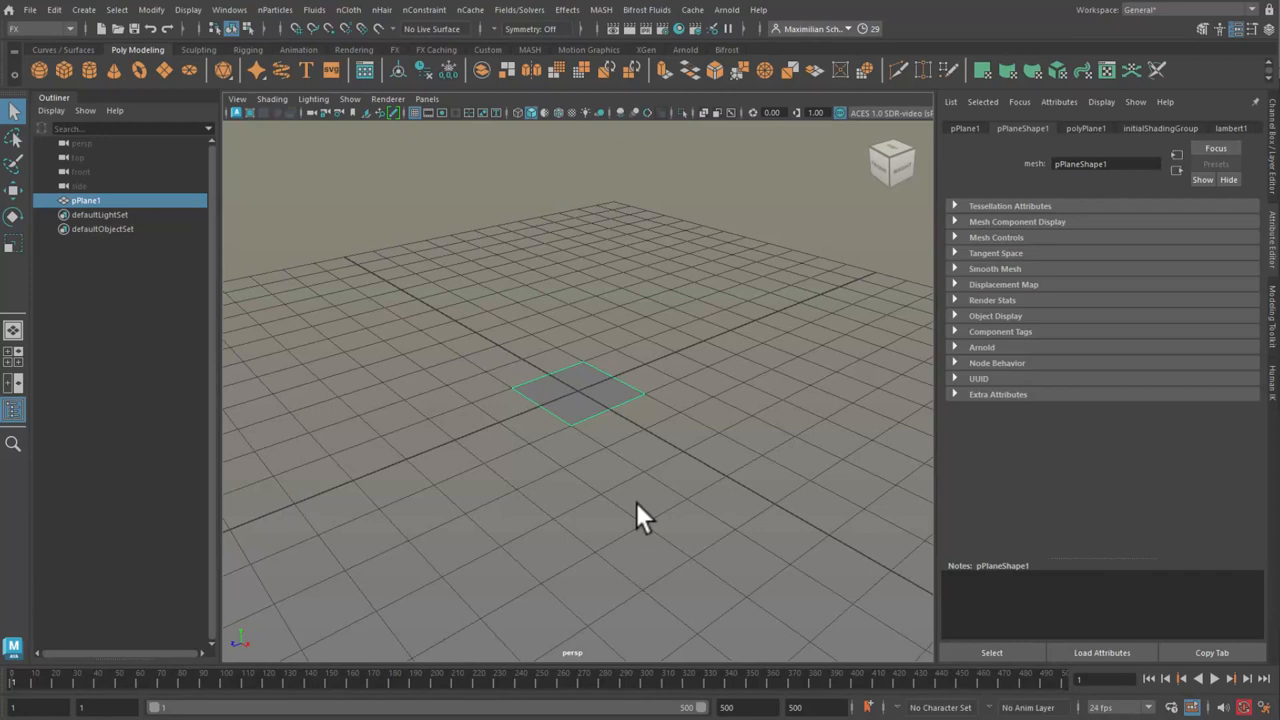
mouse_move(612, 496)
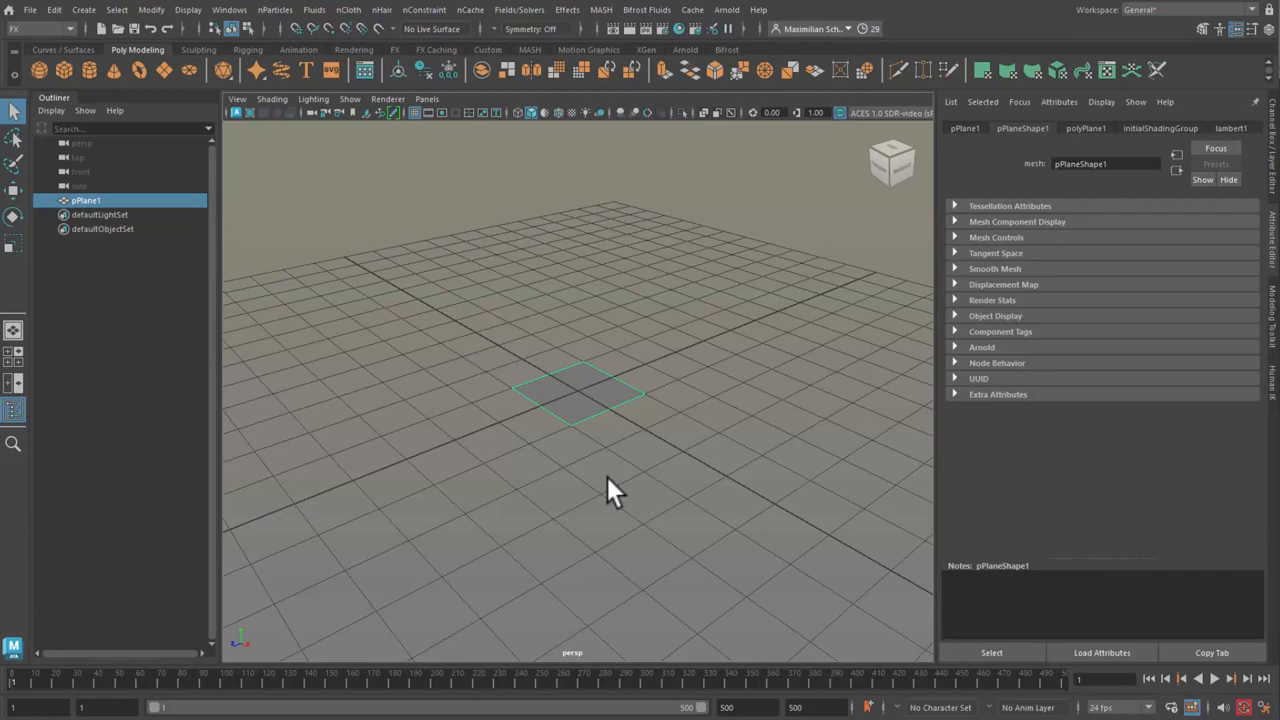
mouse_move(600, 496)
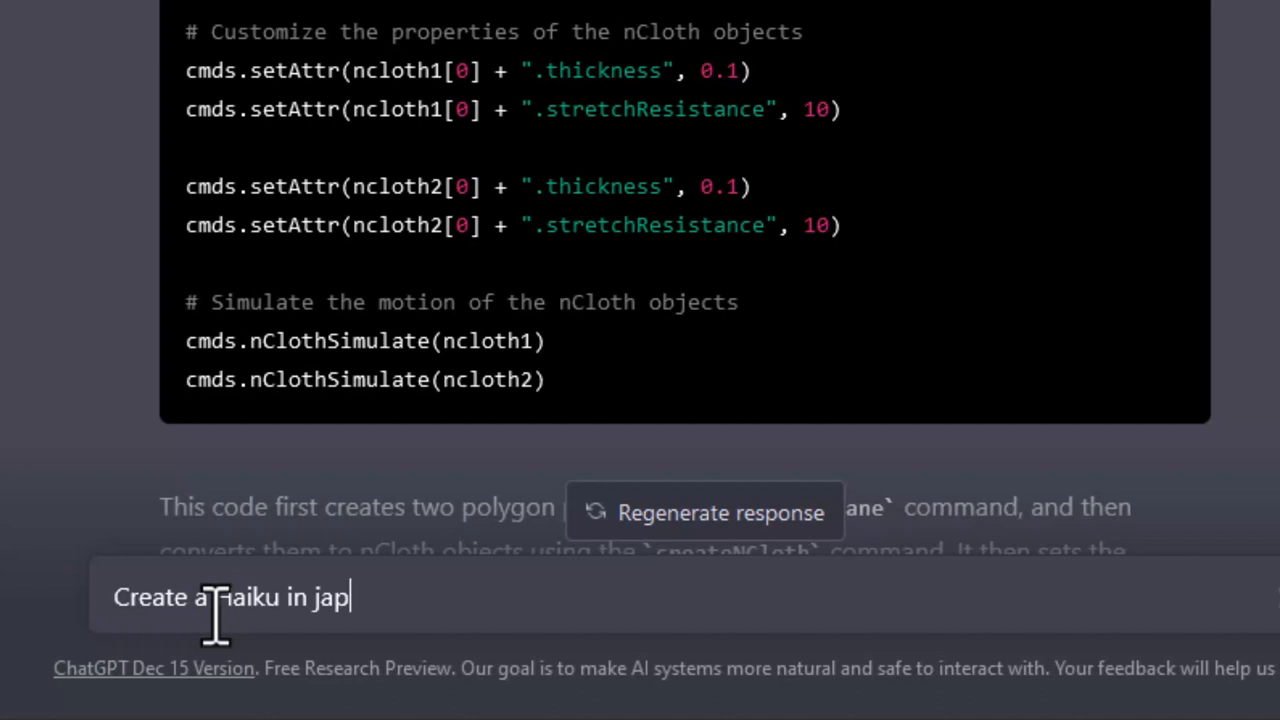
- Complete the prompt 'Create a haiku in japanese about 3D modeling of a house.'
type("anese about")
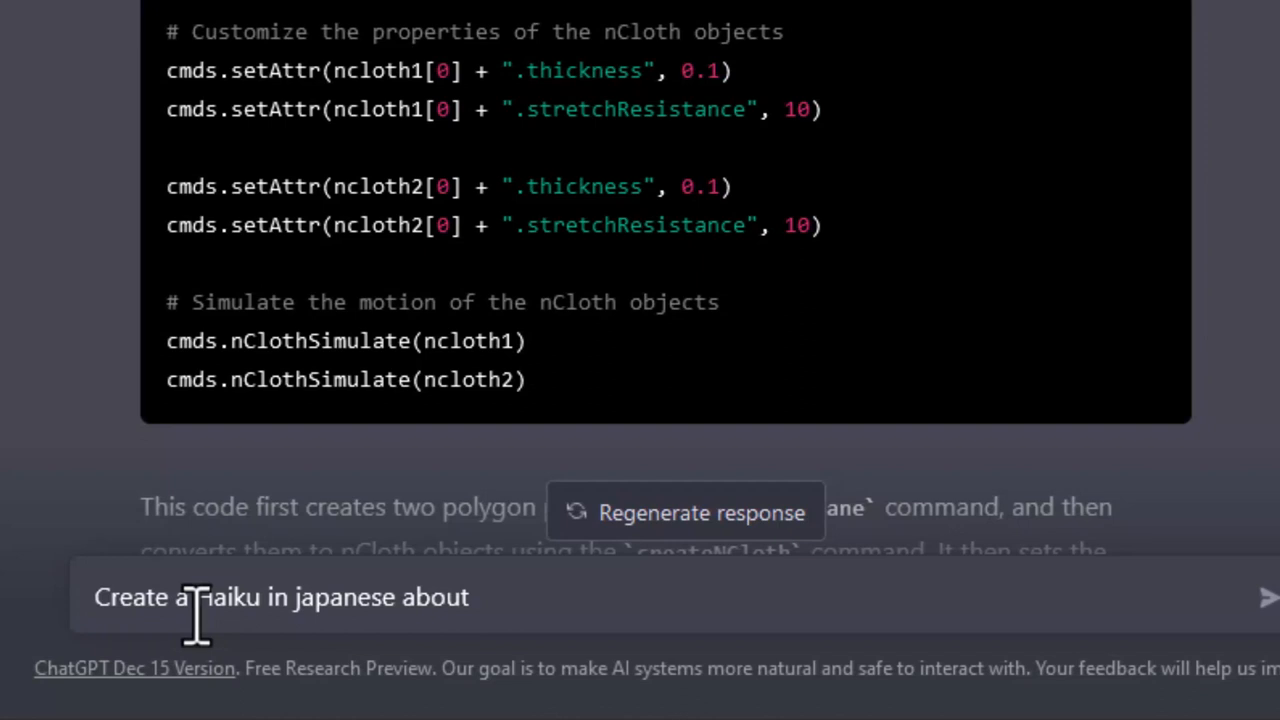
type("3D modeling of a house.")
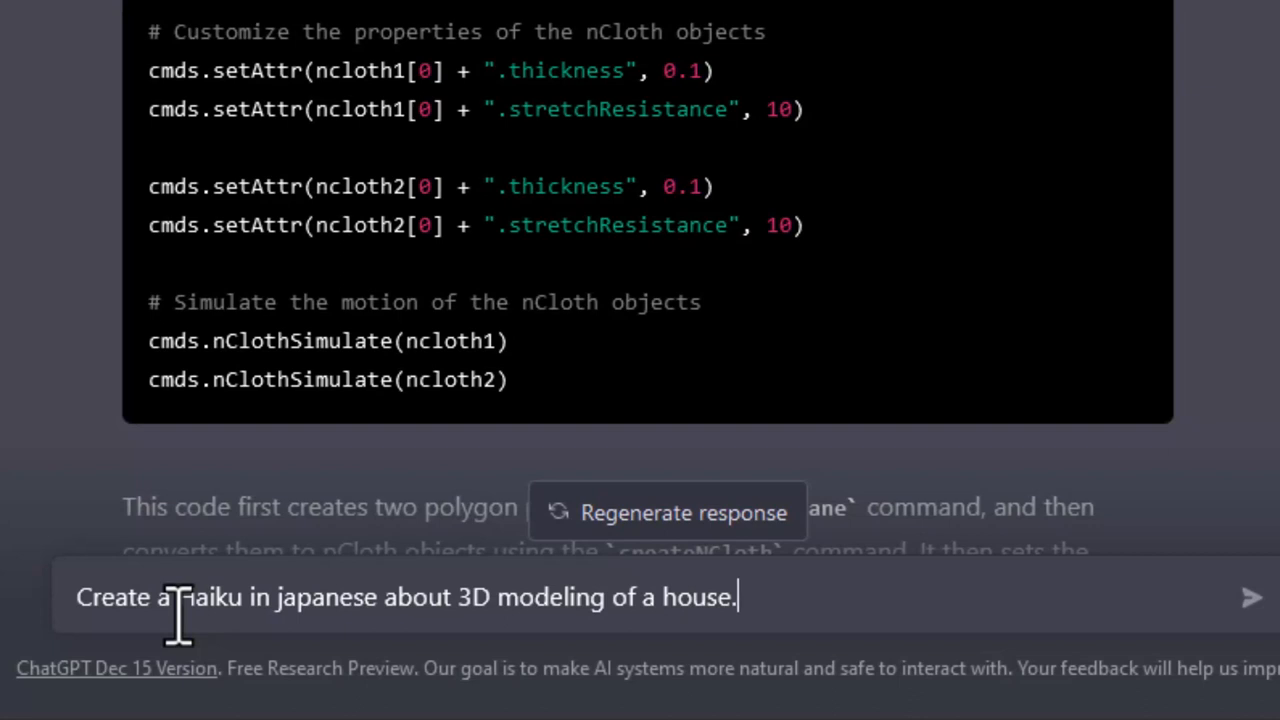